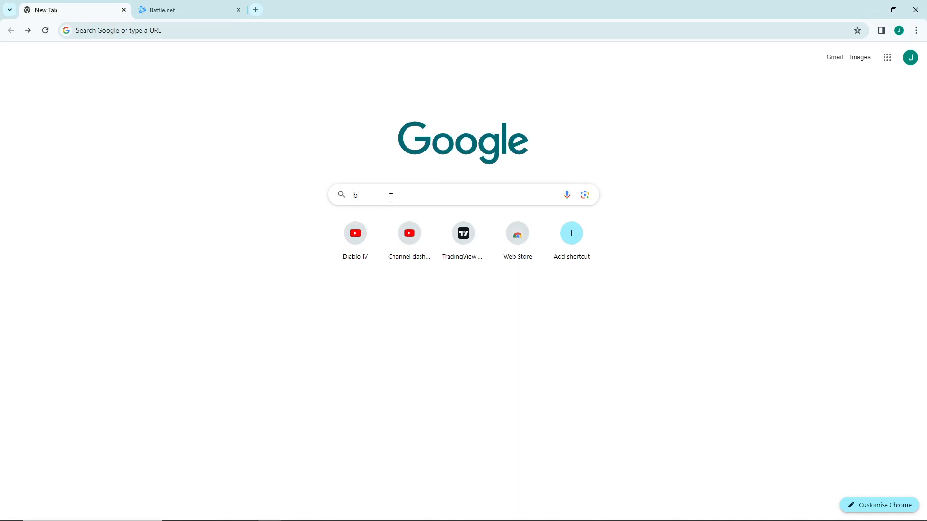
# - Search for battle.net from a new tab and open the Battle.net shop site
pyautogui.write('attle.net')
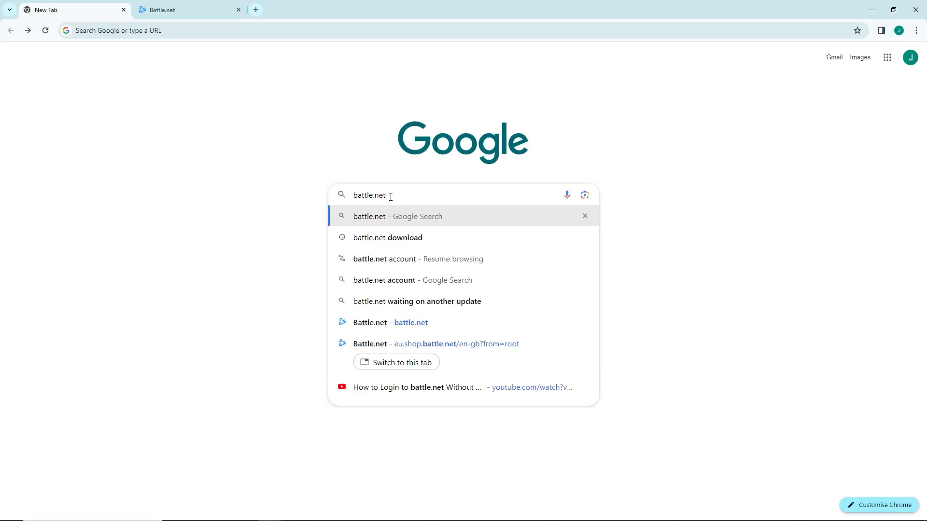
pyautogui.click(388, 322)
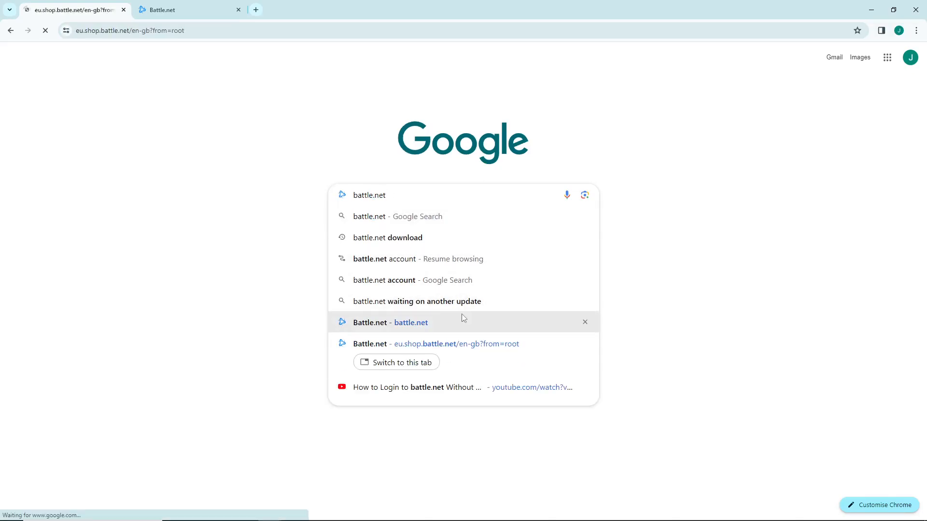
pyautogui.click(177, 10)
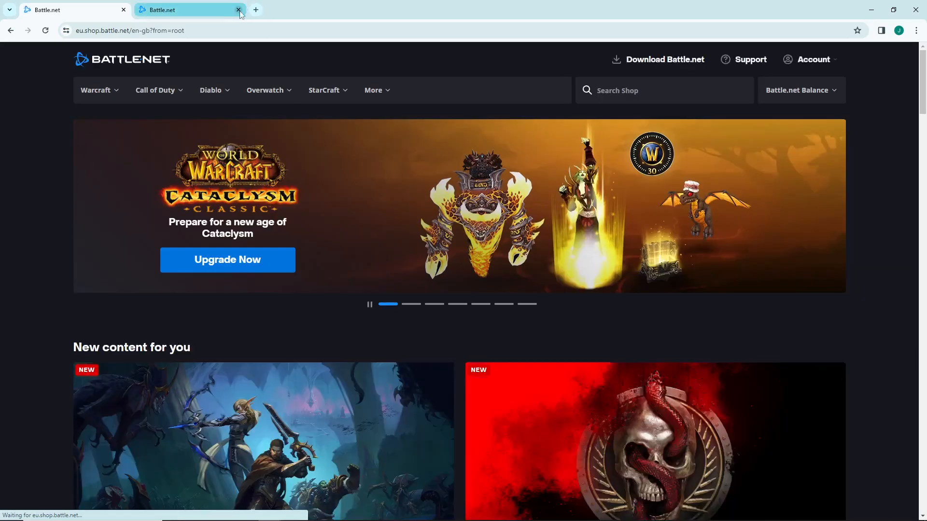
# - Close the duplicate Battle.net tab
pyautogui.click(238, 10)
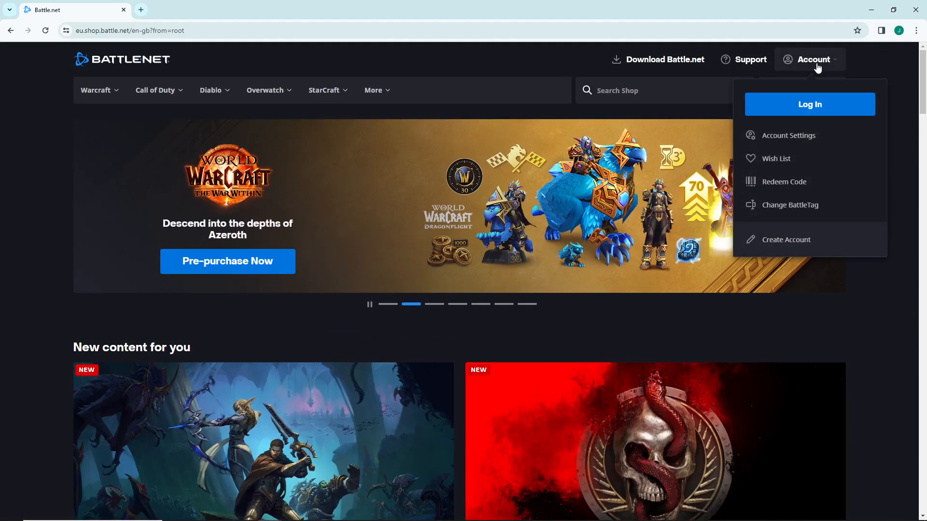
pyautogui.moveTo(801, 242)
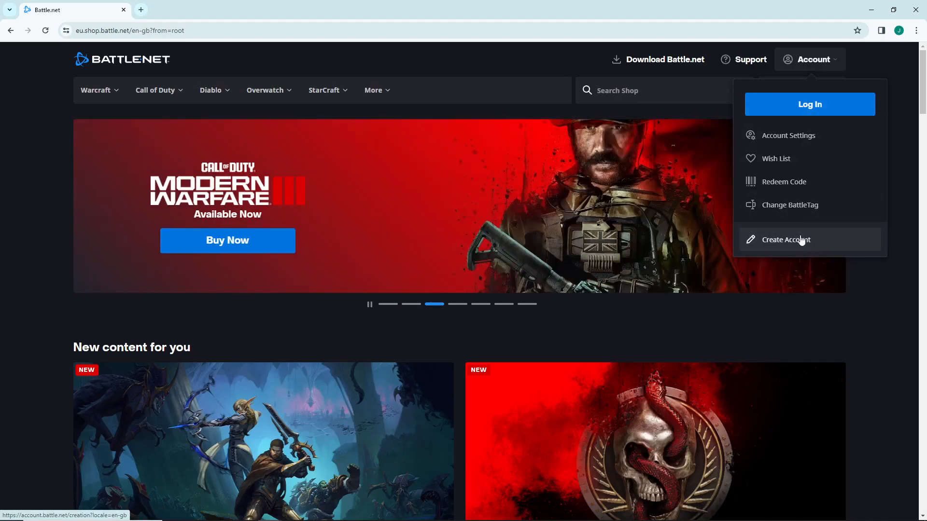
# - Start creating an account and choose United States as the country
pyautogui.click(786, 240)
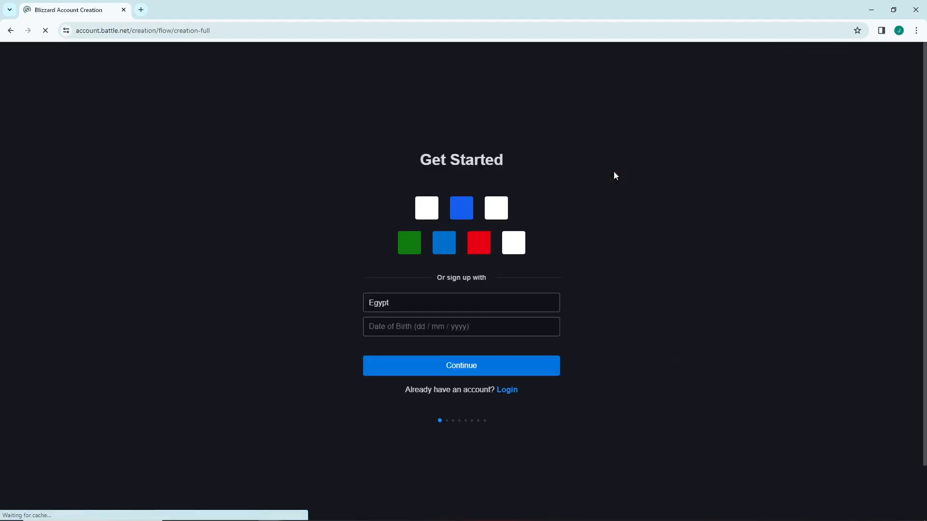
pyautogui.click(460, 303)
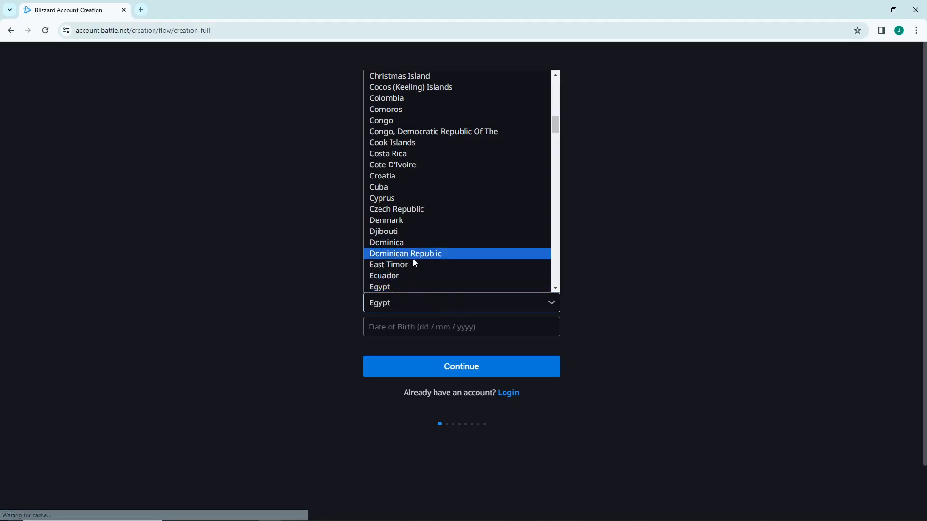
pyautogui.click(405, 253)
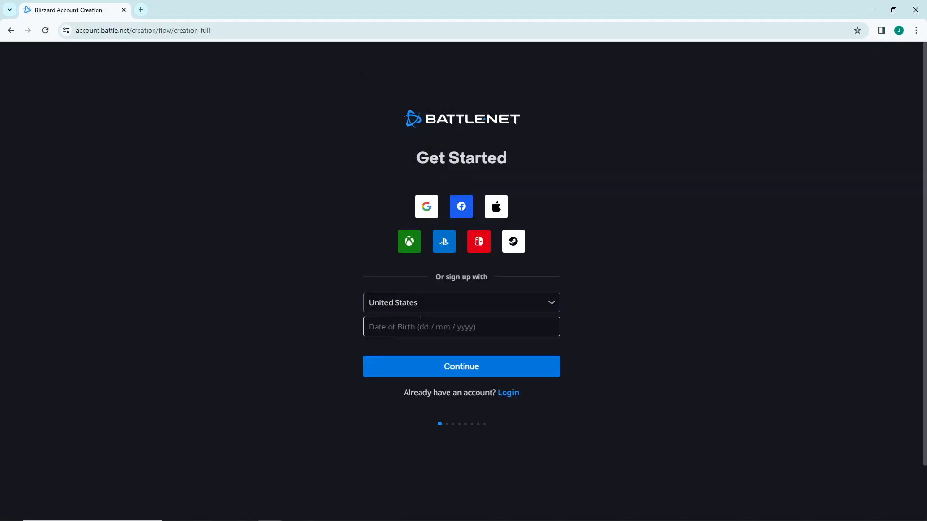
pyautogui.write('45')
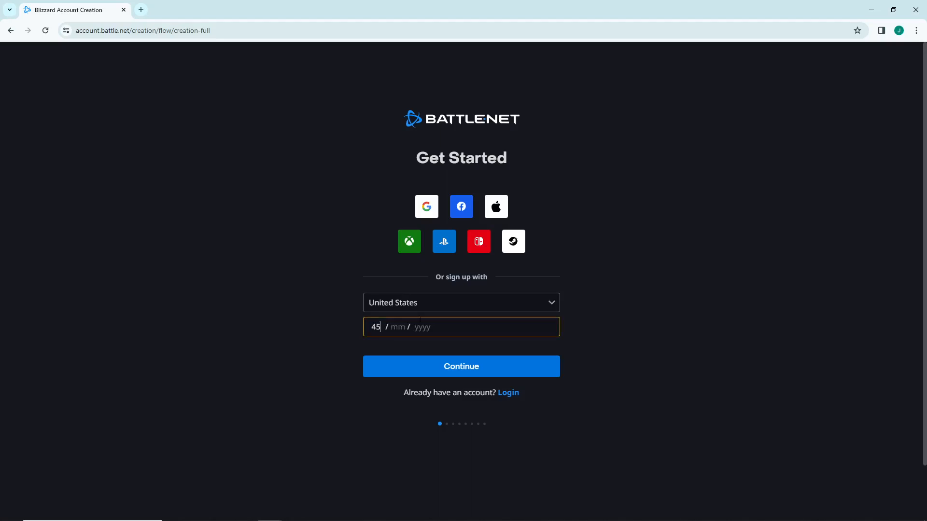
pyautogui.press('Backspace')
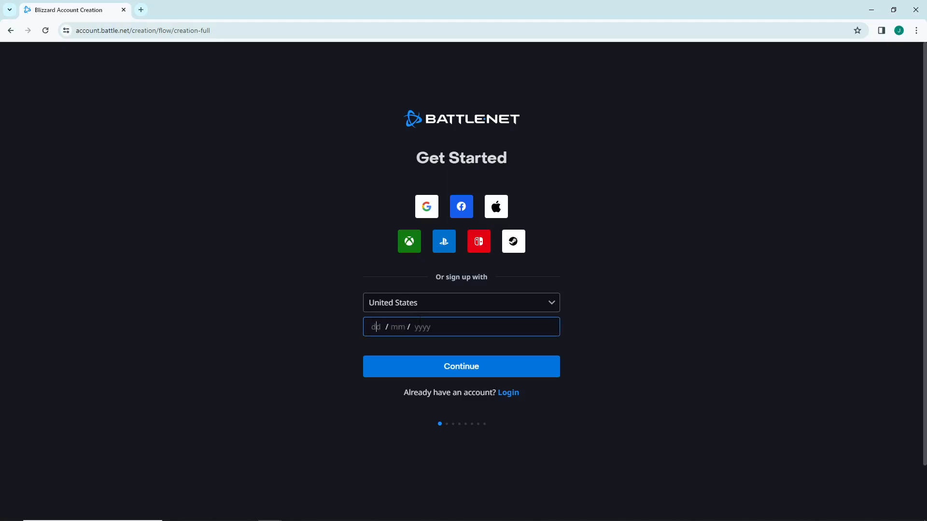
pyautogui.write('10/5')
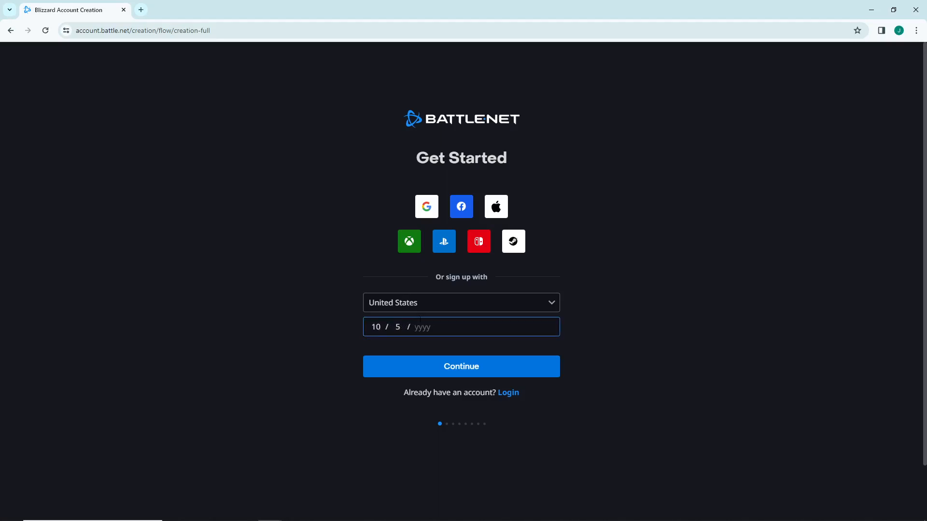
pyautogui.write('0')
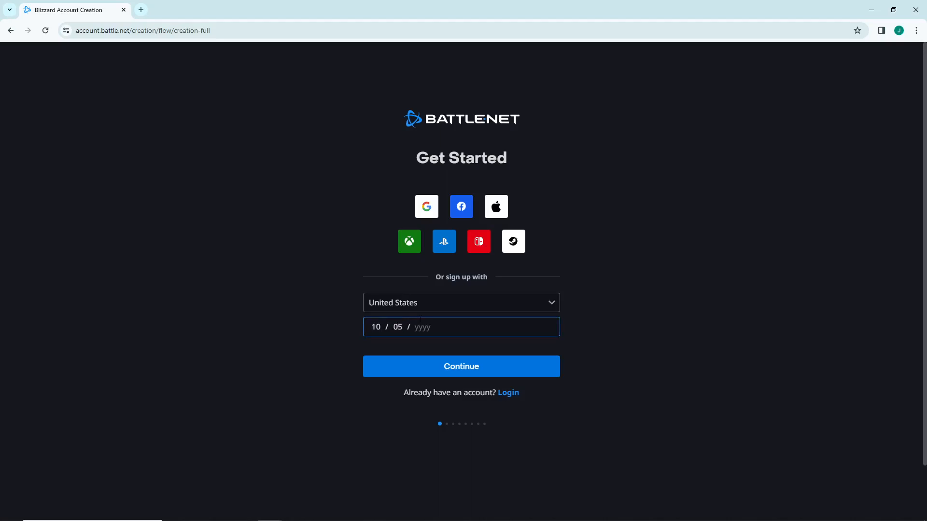
pyautogui.write('1998')
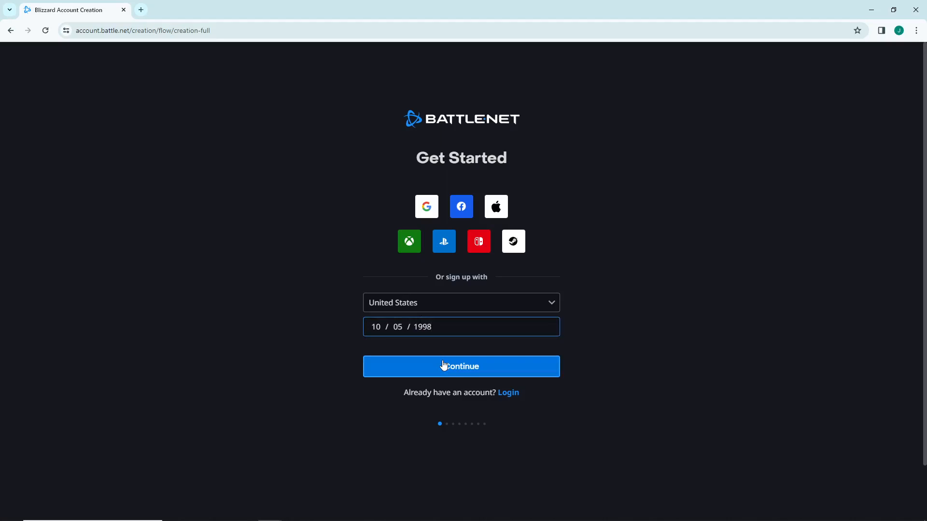
pyautogui.click(460, 366)
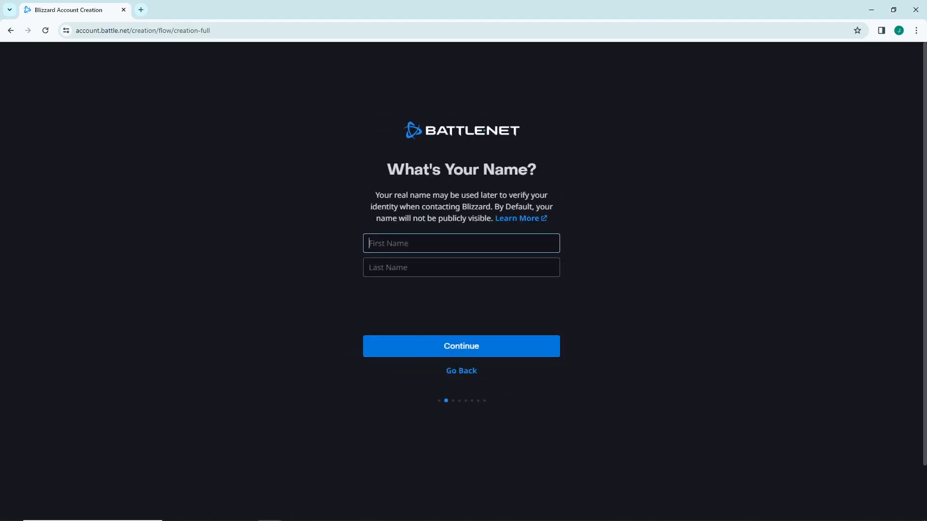
pyautogui.write('Rond')
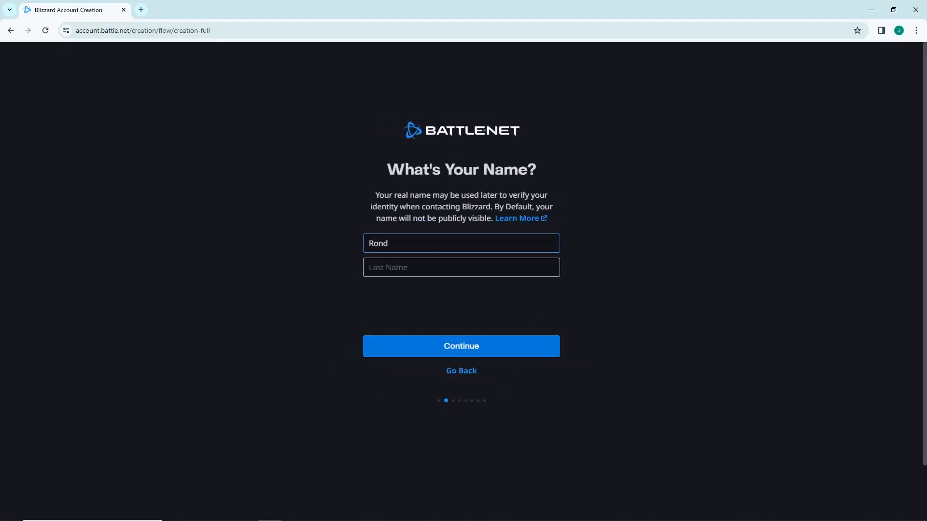
pyautogui.click(461, 346)
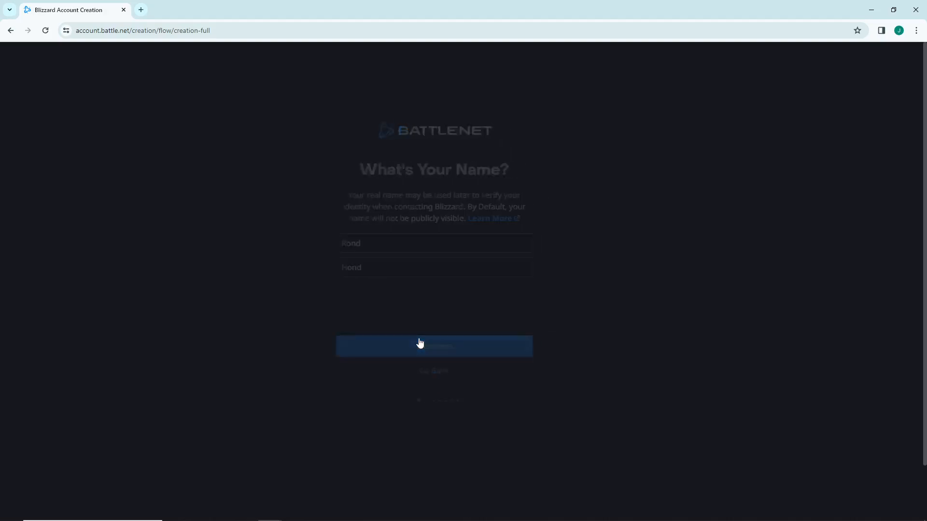
pyautogui.click(434, 345)
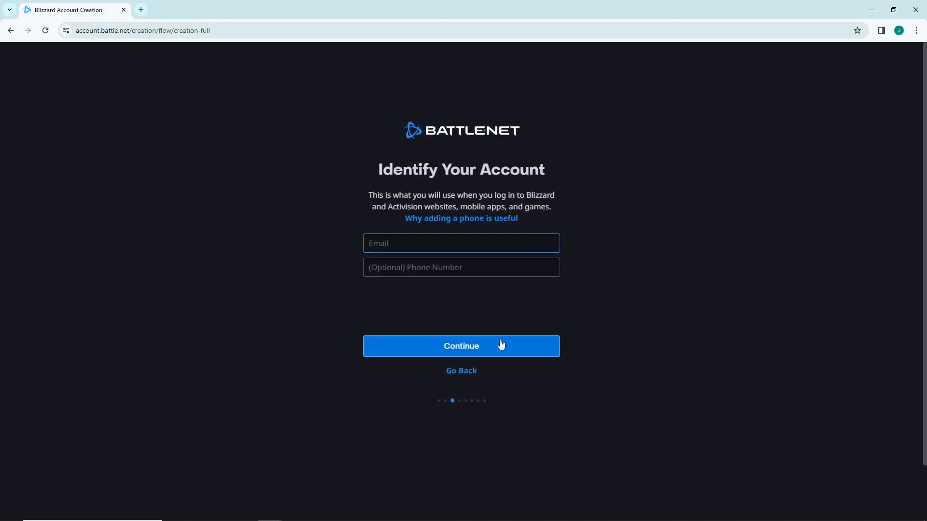
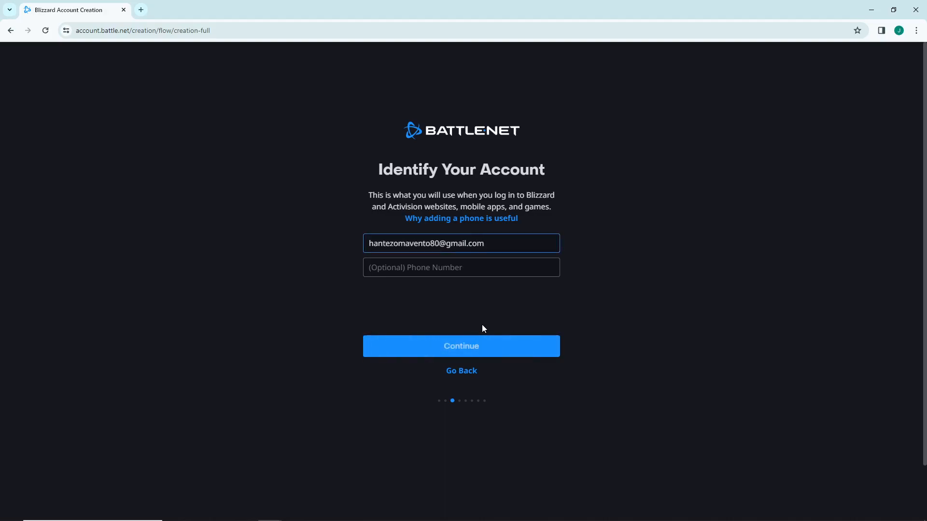
pyautogui.click(461, 346)
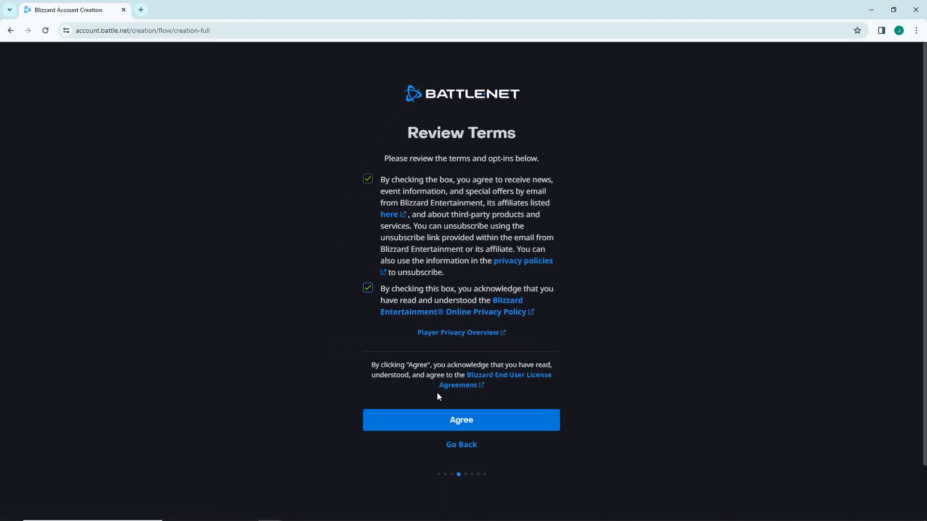
# - Accept both terms, set a password, and submit the BattleTag NeonHawk
pyautogui.click(367, 287)
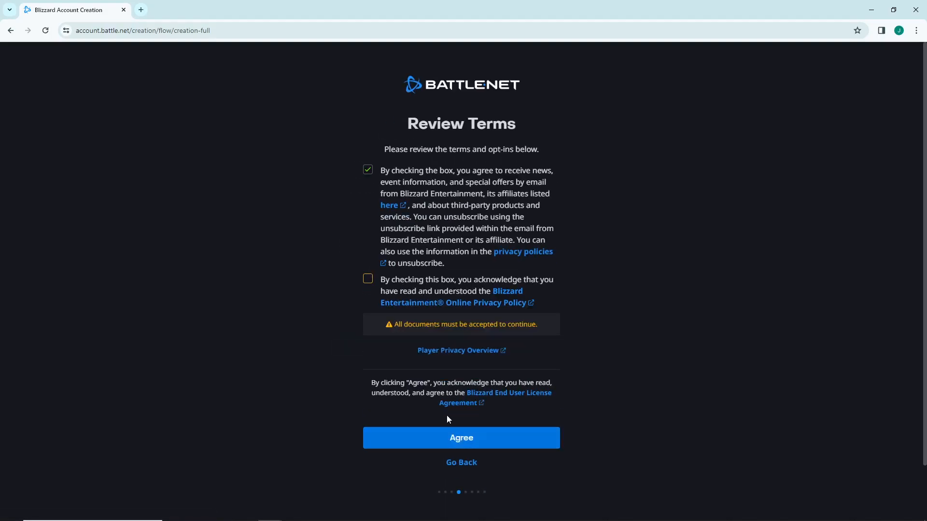
pyautogui.click(367, 279)
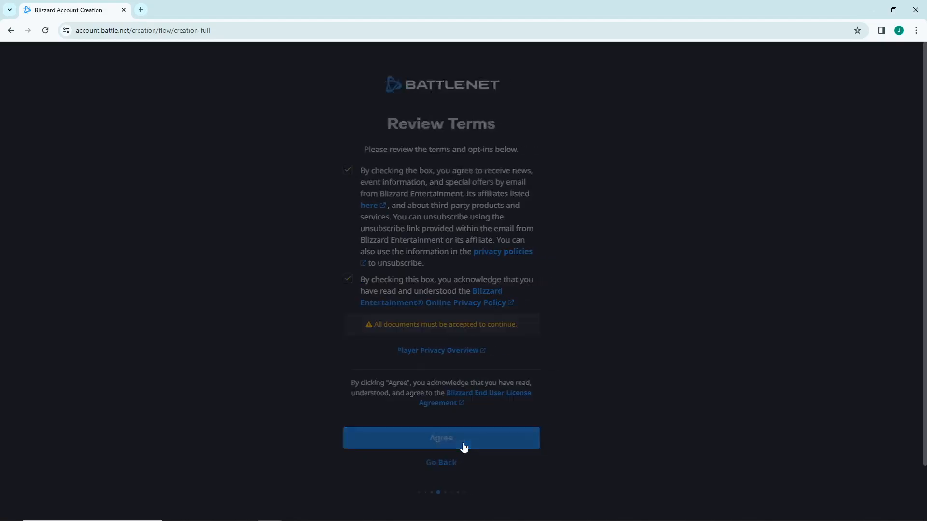
pyautogui.click(440, 438)
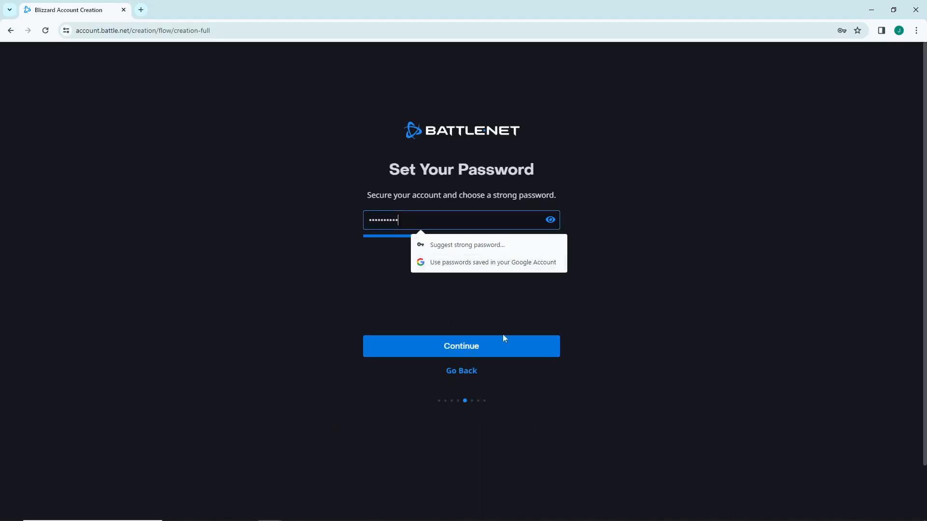
pyautogui.click(461, 345)
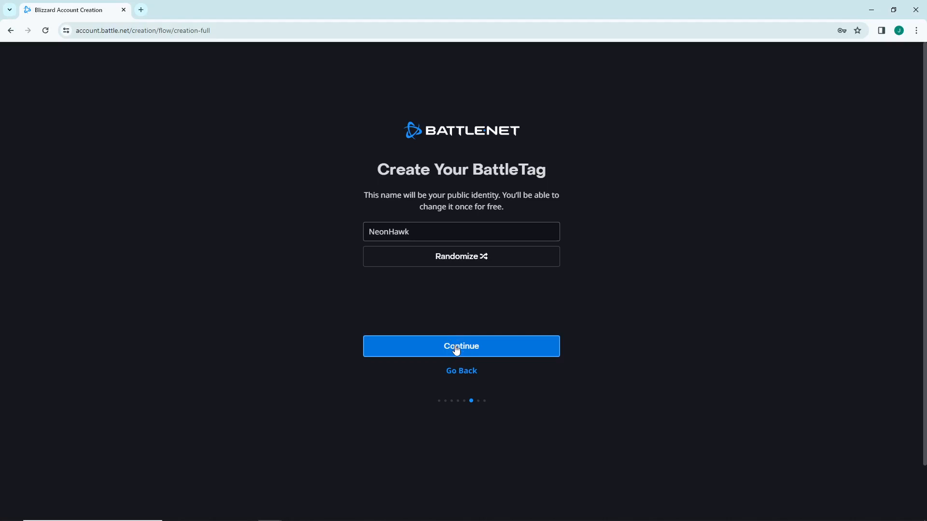
pyautogui.click(461, 346)
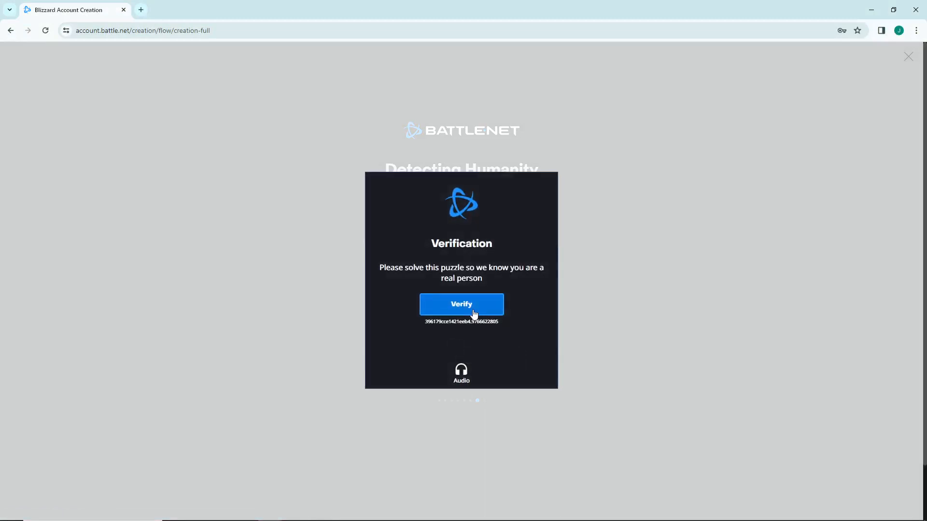
# - Rotate the forklift, truck, car and scooter toward the hand, retrying once, to pass verification
pyautogui.click(461, 305)
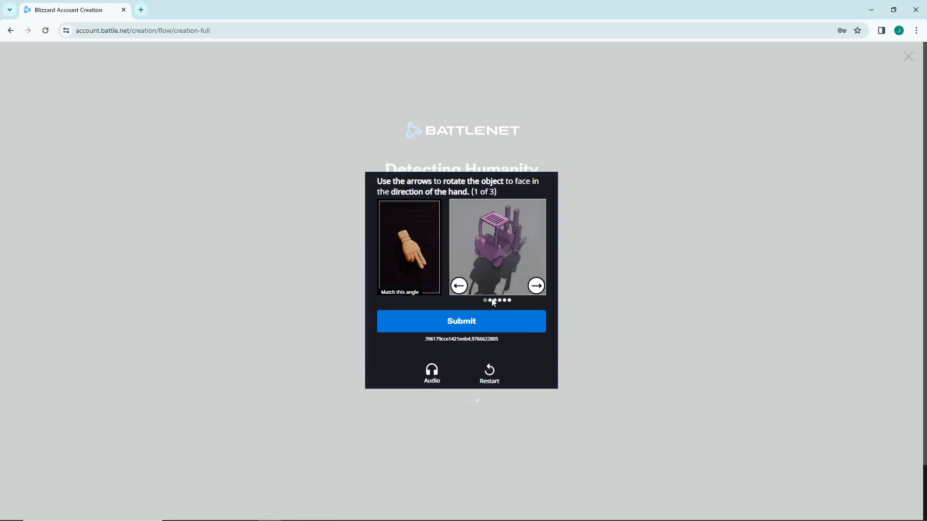
pyautogui.click(461, 321)
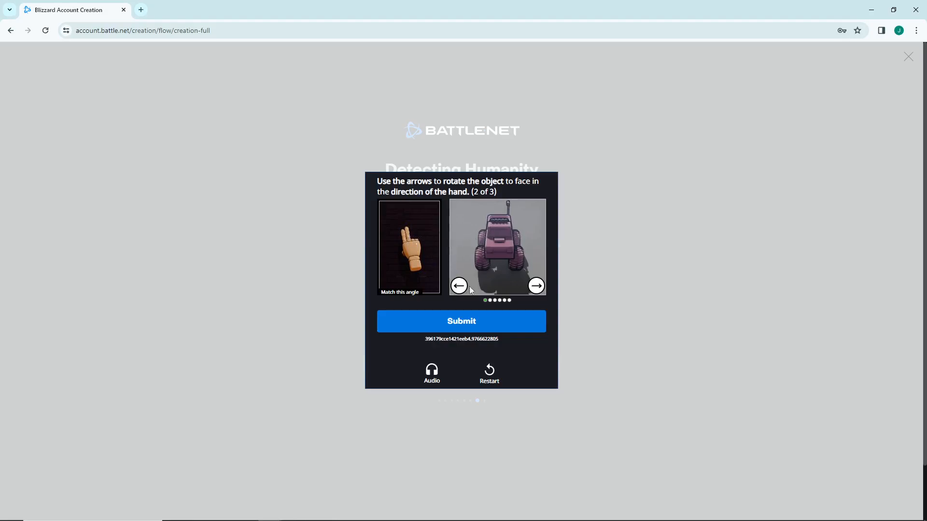
pyautogui.click(461, 321)
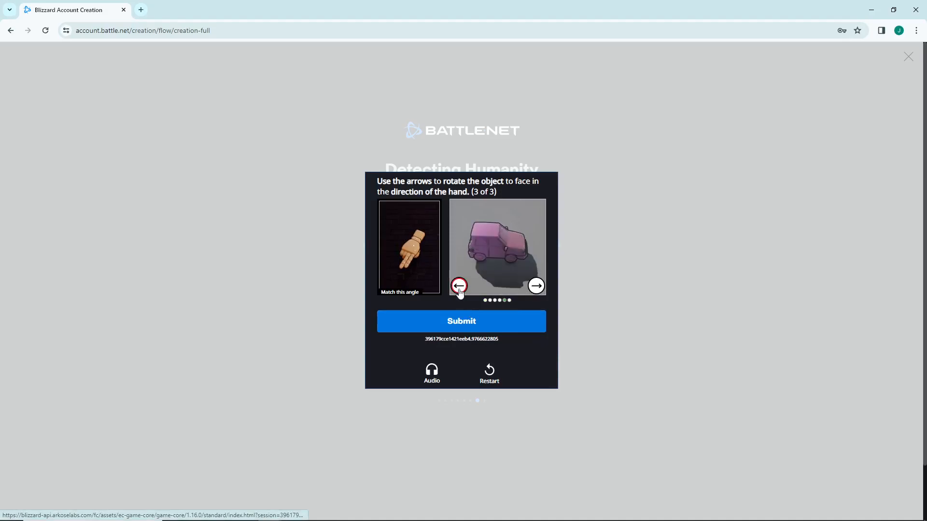
pyautogui.click(461, 321)
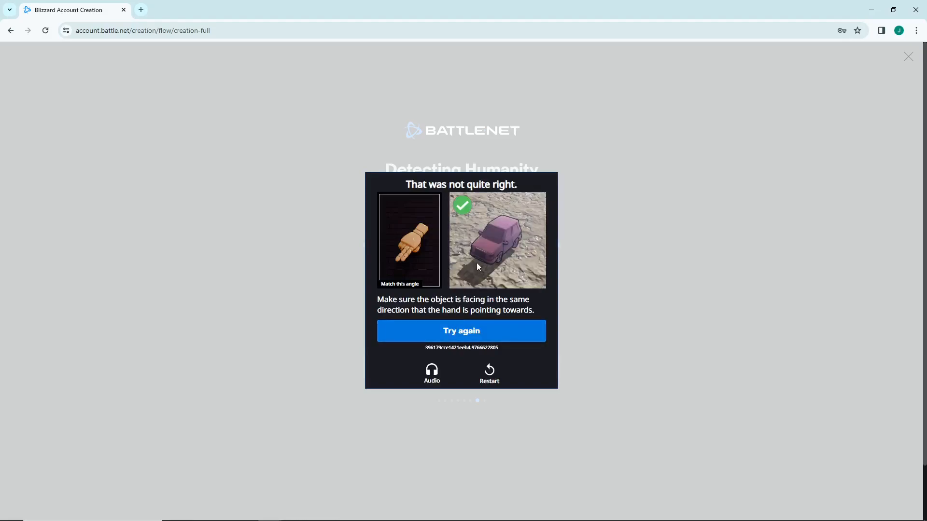
pyautogui.click(460, 330)
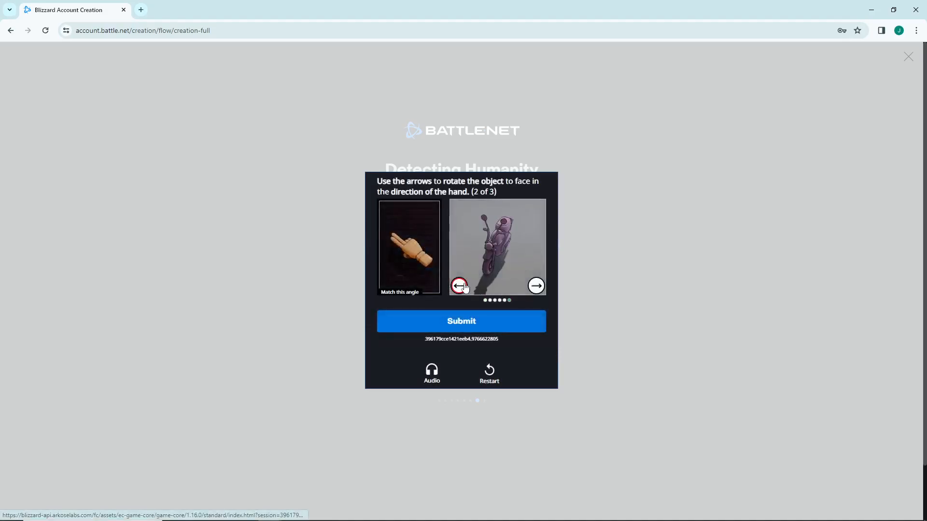
pyautogui.click(462, 321)
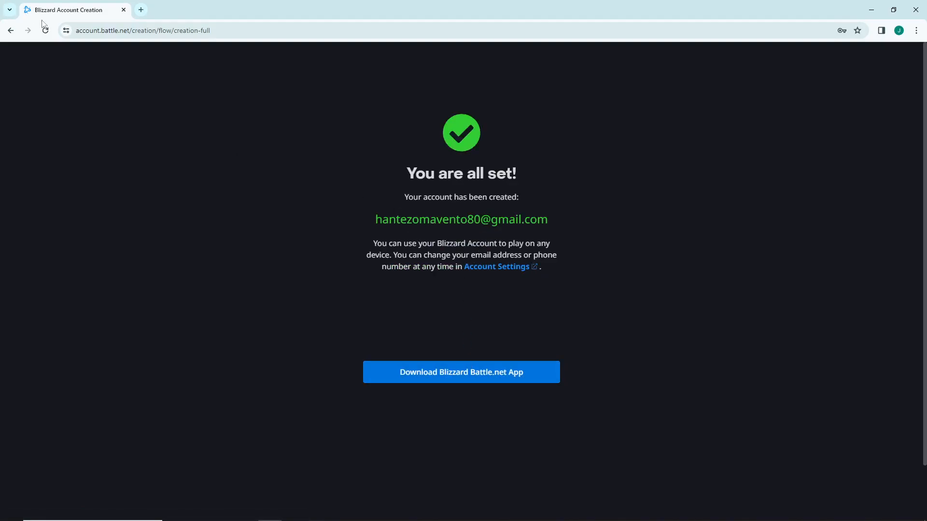
# - Return to the Battle.net shop homepage and show the Account dropdown
pyautogui.click(142, 30)
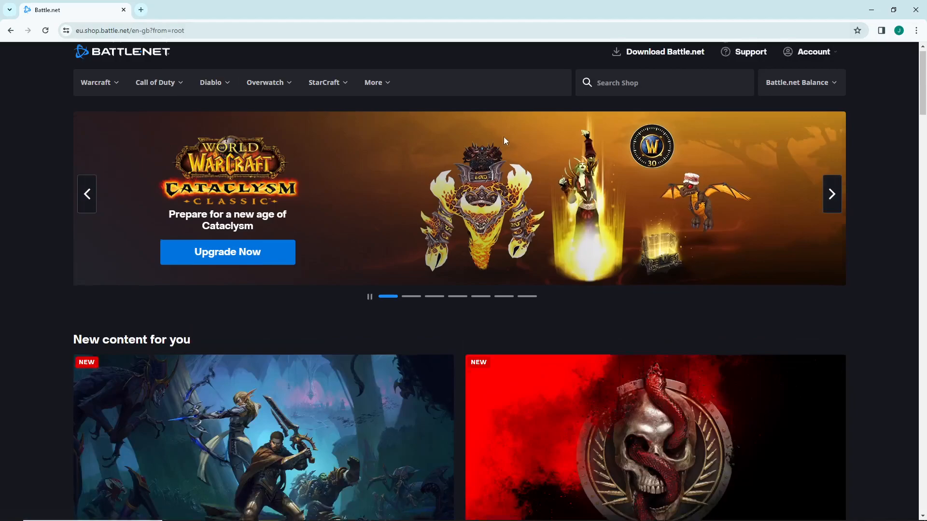
pyautogui.click(808, 52)
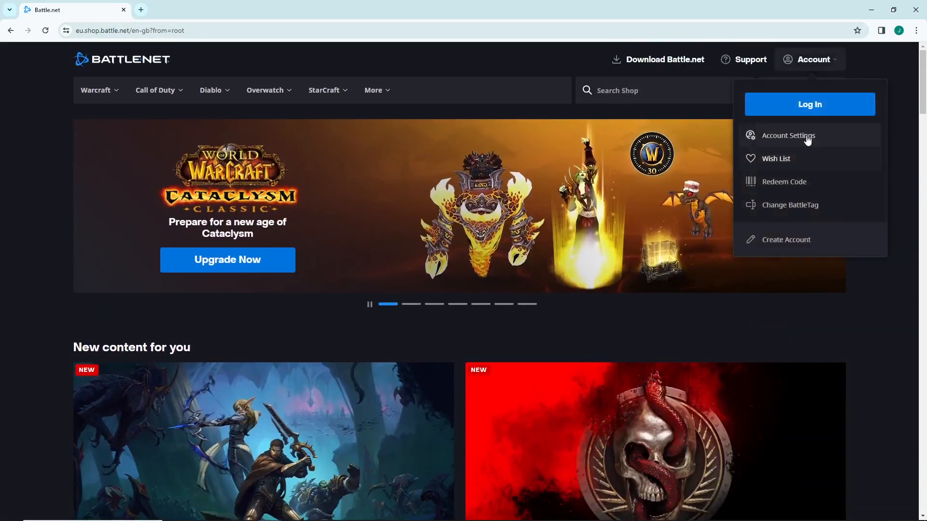